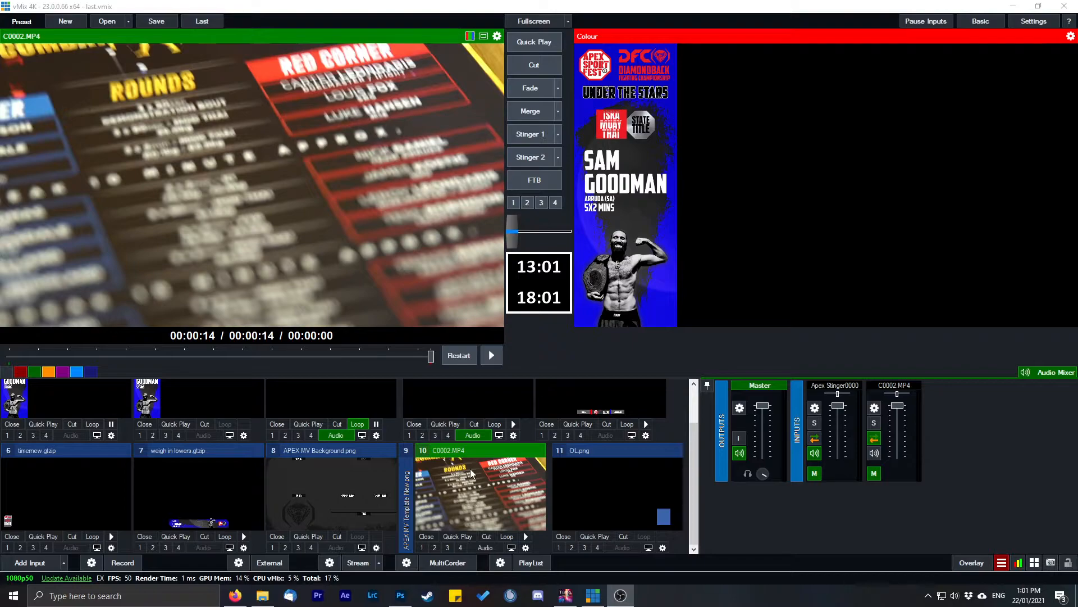
mouse_move(268, 227)
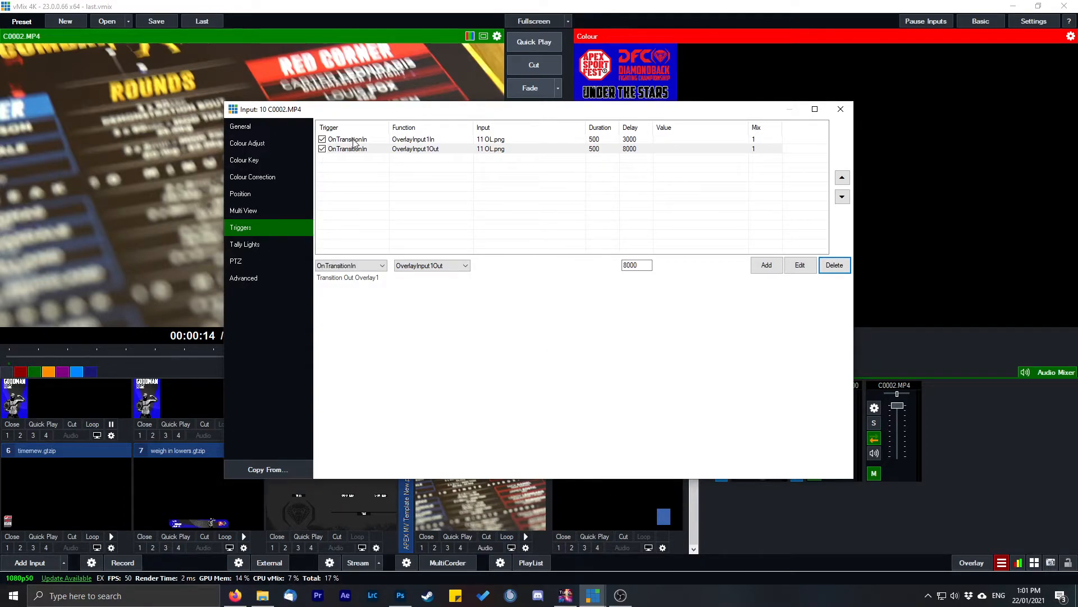
left_click(350, 265)
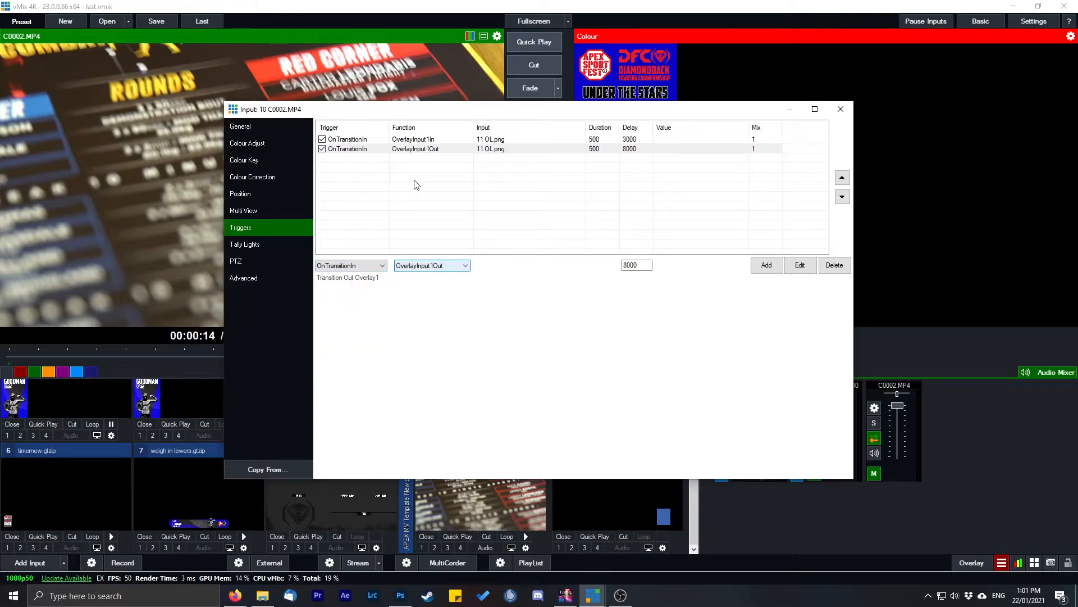
left_click(412, 139)
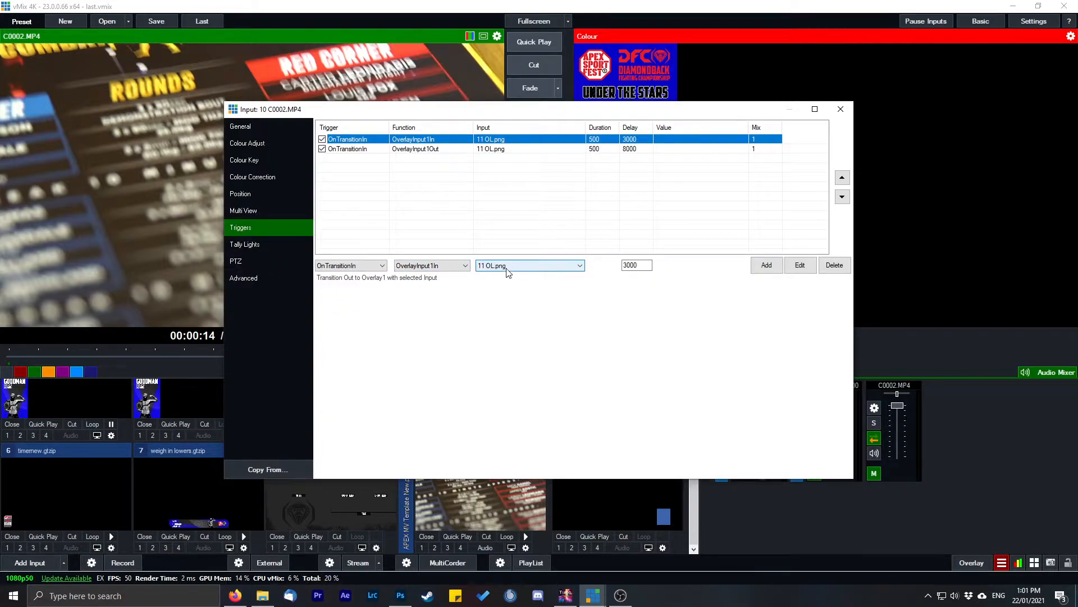
left_click(635, 265)
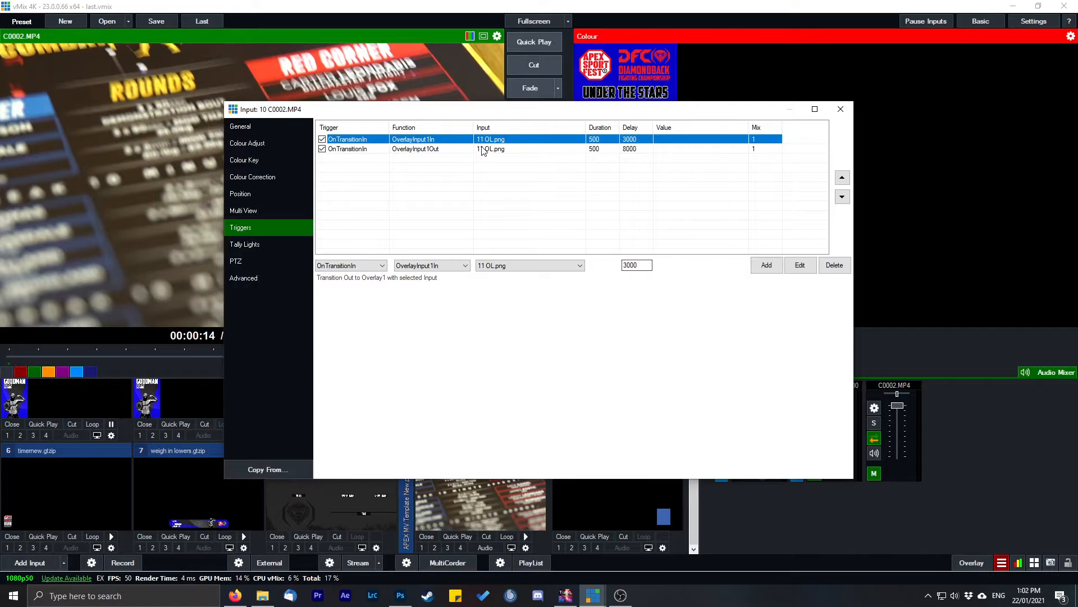
left_click(416, 148)
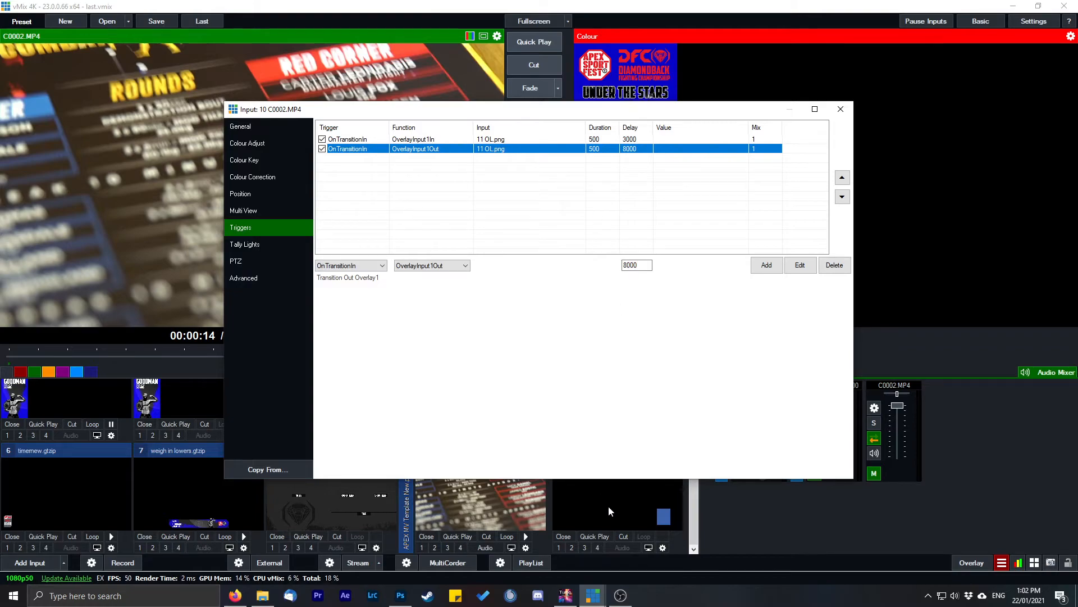
mouse_move(633, 157)
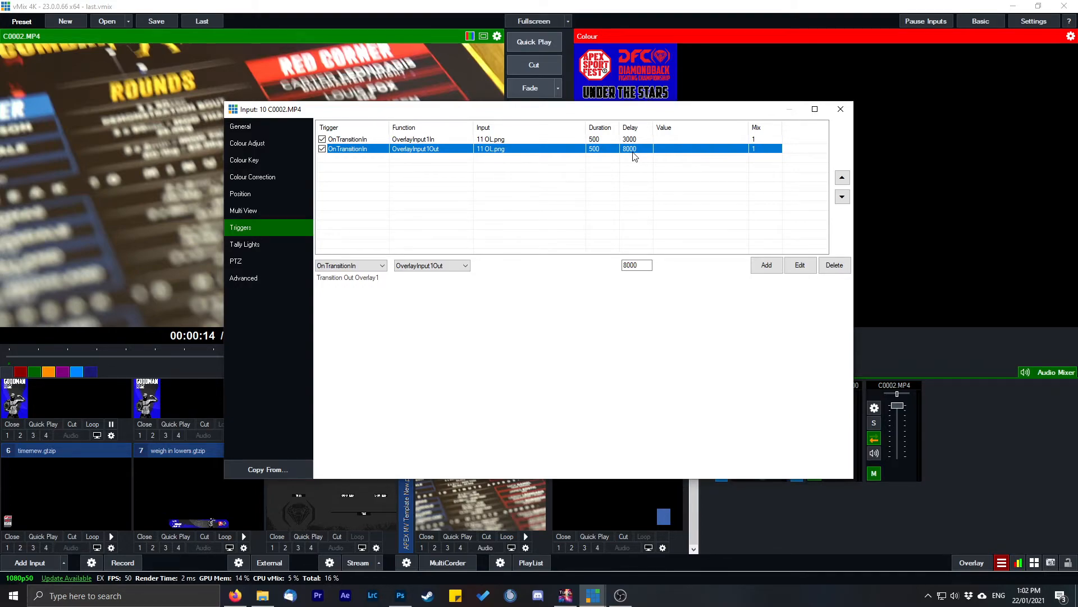
Step: Close the C0002.MP4 input settings, leaving the OL.png triggers at 3000 and 8000 ms
left_click(841, 109)
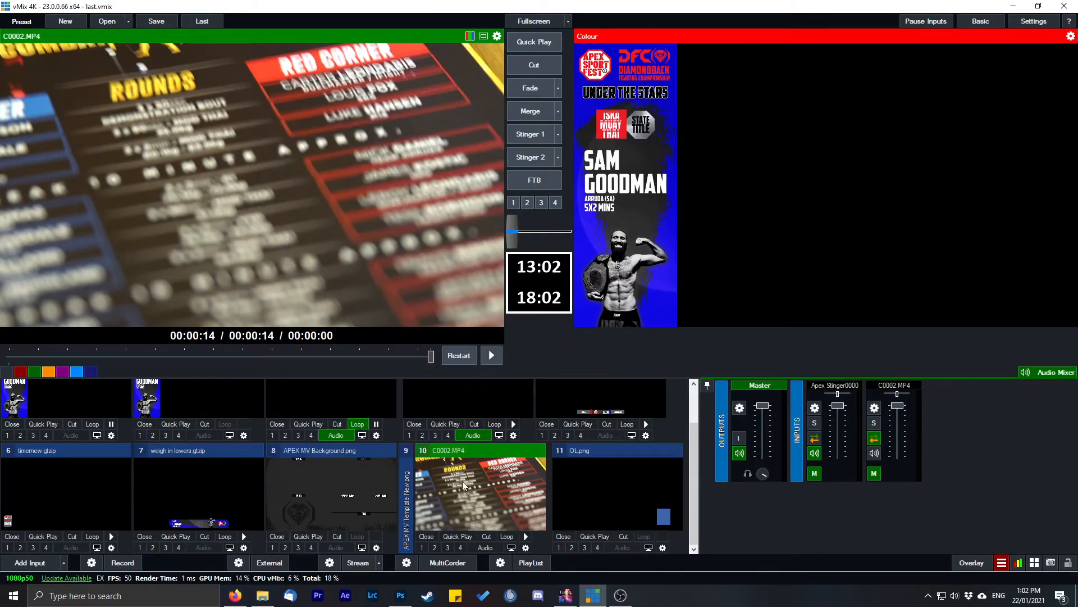